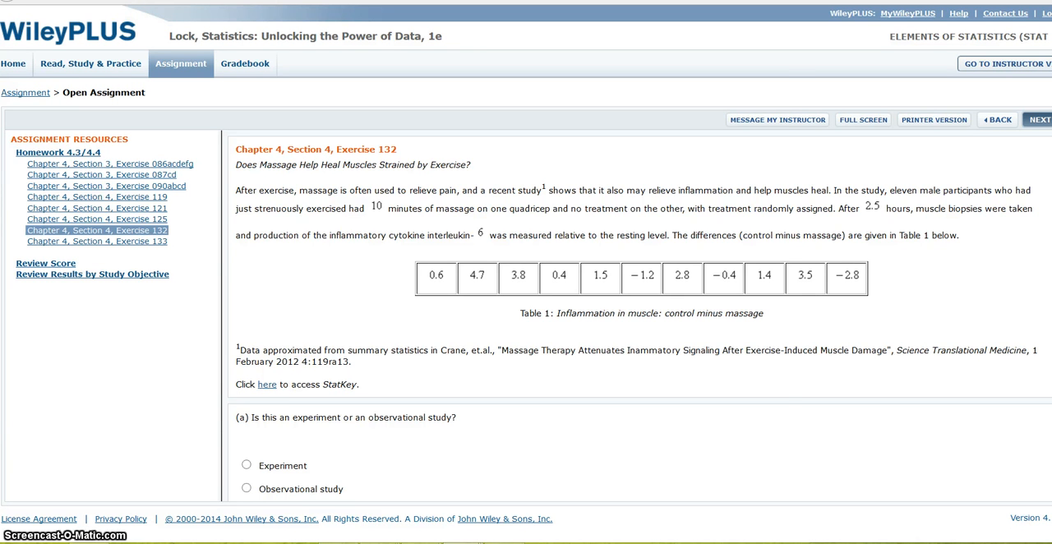
From the StatKey home page, start the Randomization Test for a Single Mean.
left_click(266, 384)
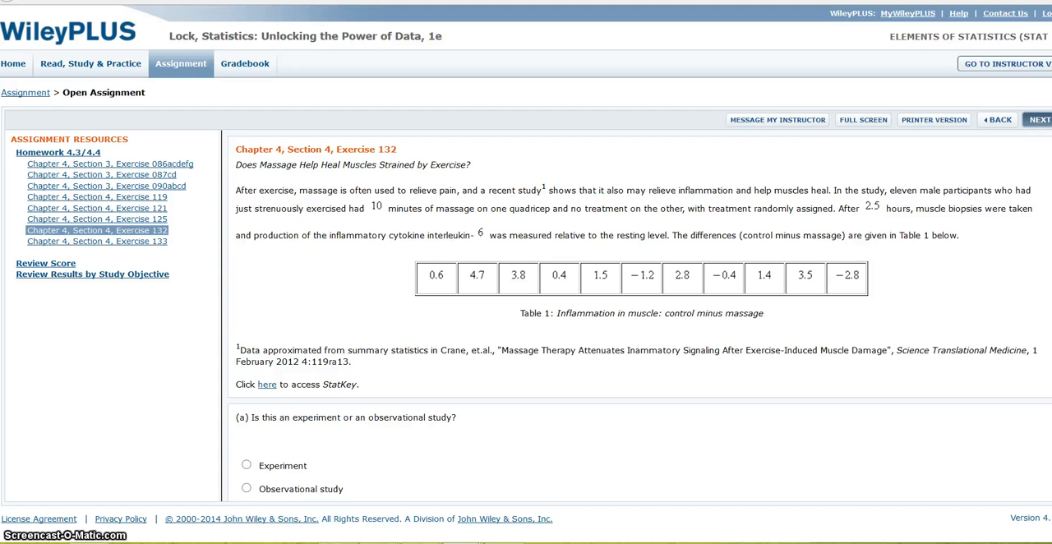
scroll("down", 3)
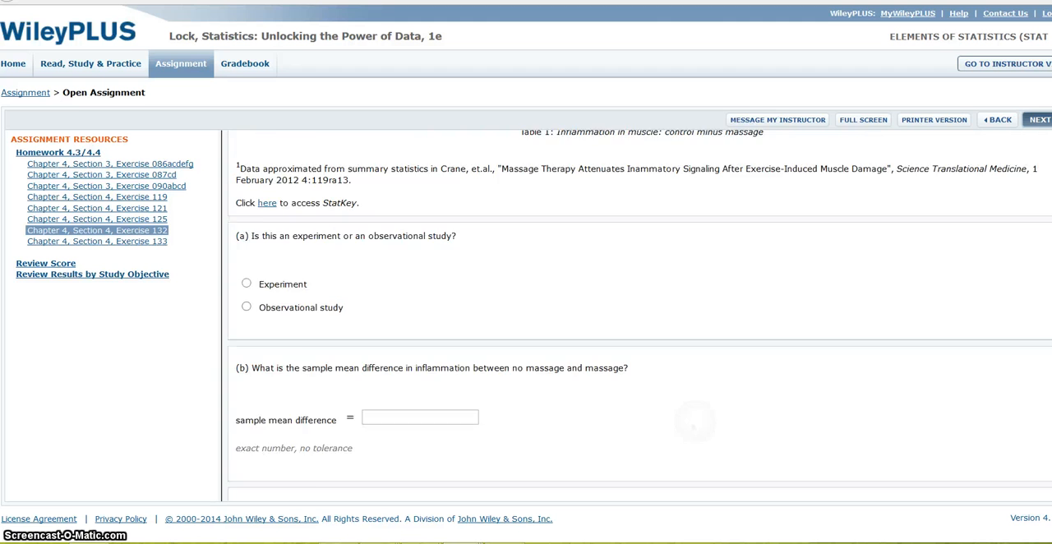
scroll("down", 3)
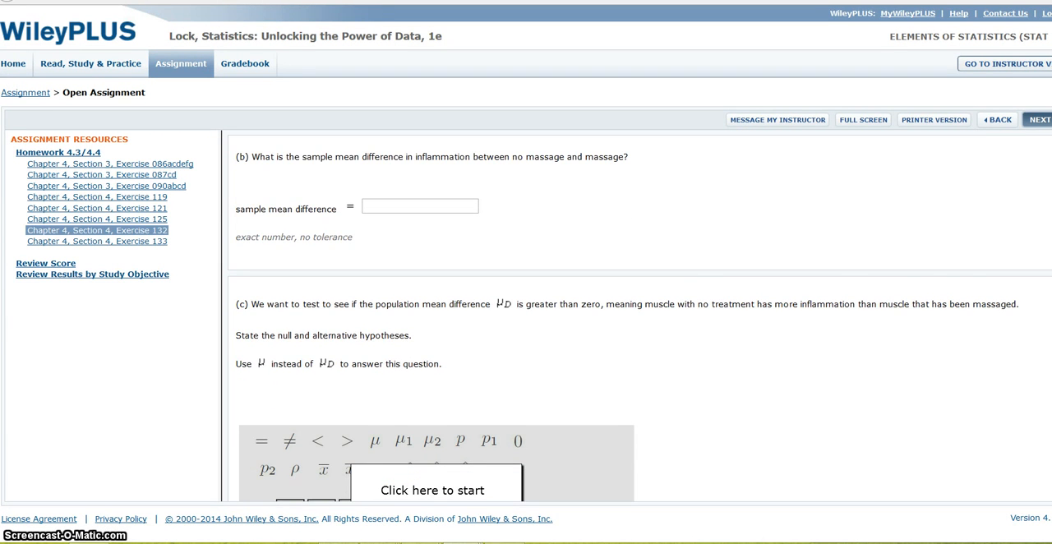
scroll("down", 3)
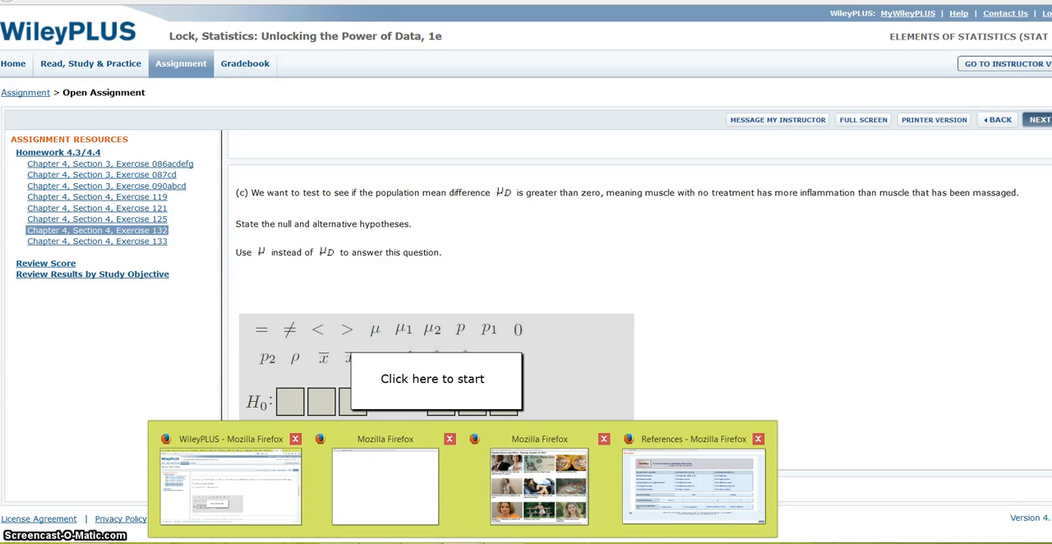
left_click(694, 438)
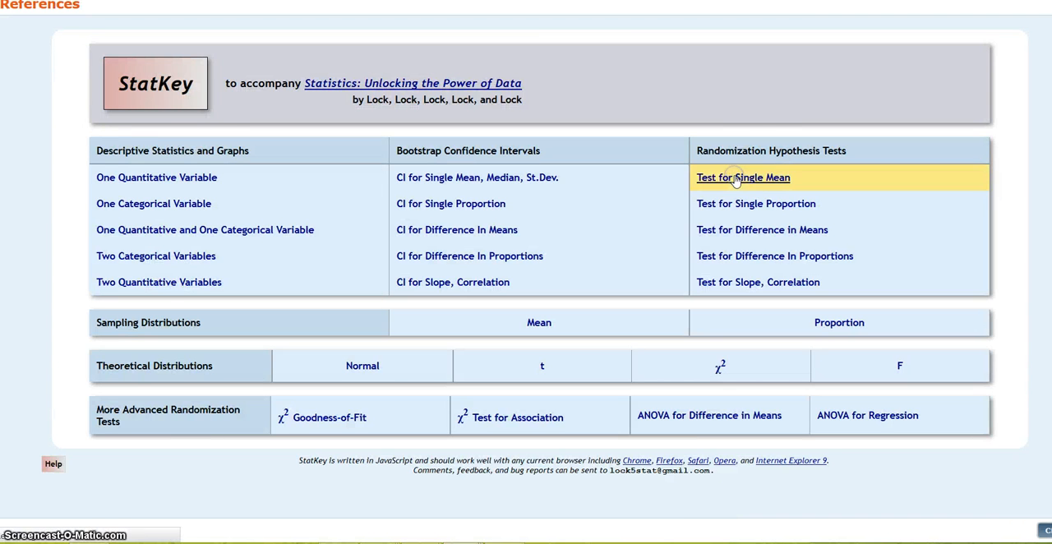
left_click(742, 177)
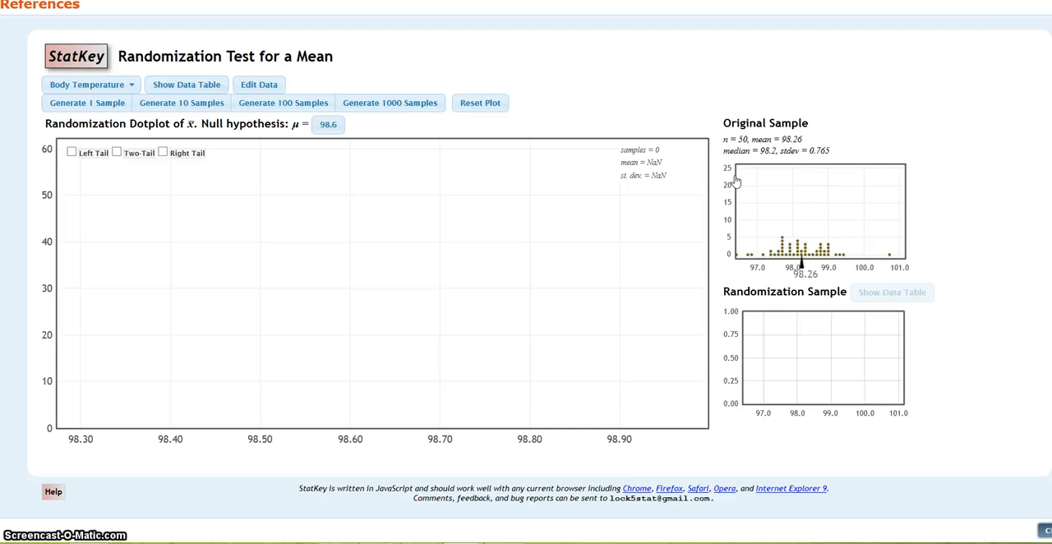
Enter the 11 Differences values (0.6, 4., 0.4, 1.5, -1.2, 2.8, ... -2.8) with header as the dataset.
left_click(258, 84)
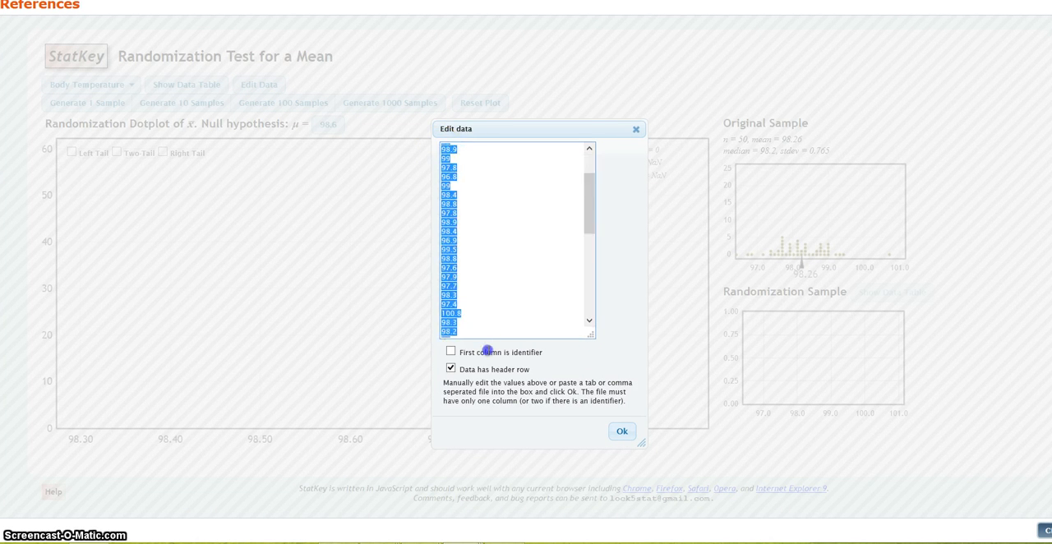
type("8")
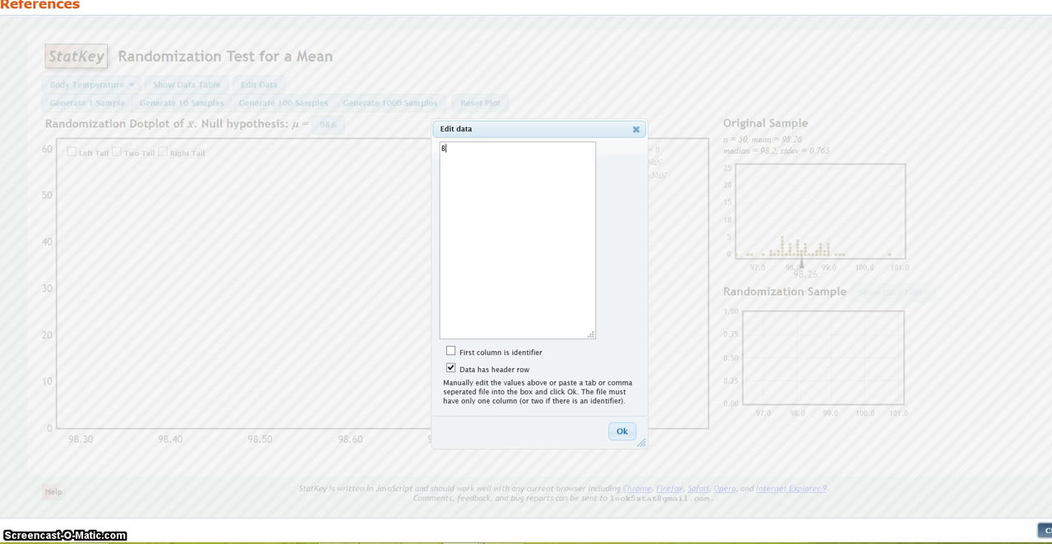
type("Differen")
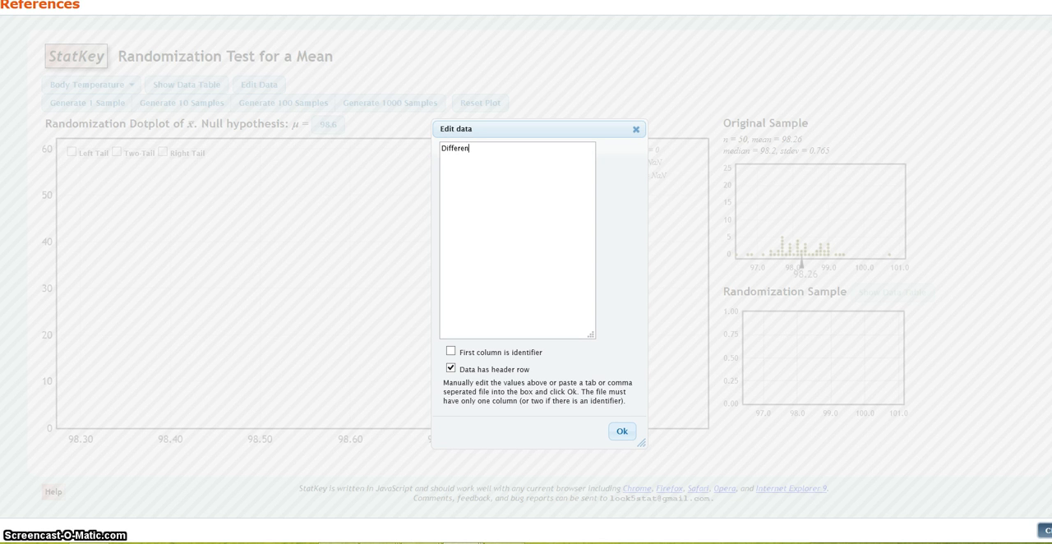
type("ces")
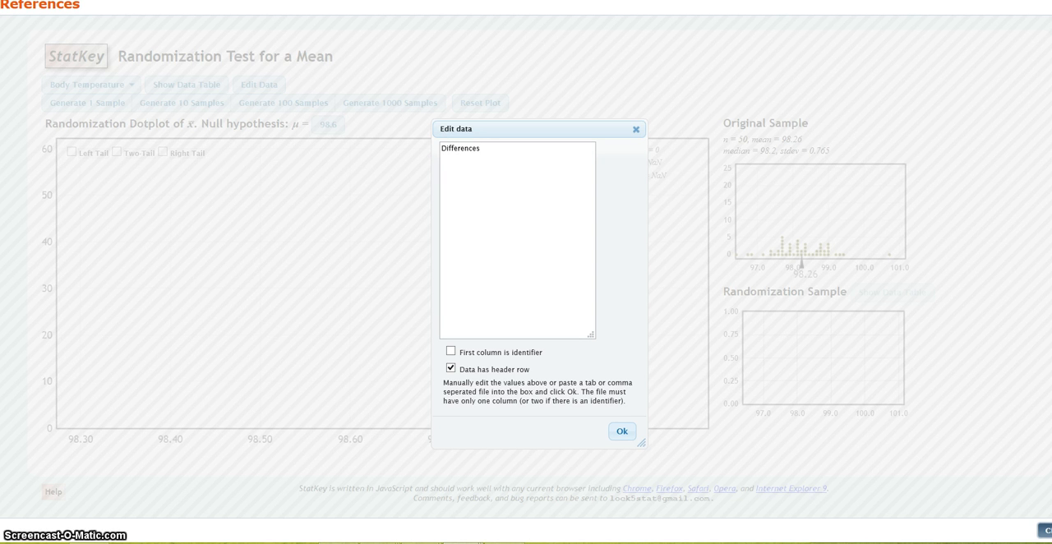
type("0.6")
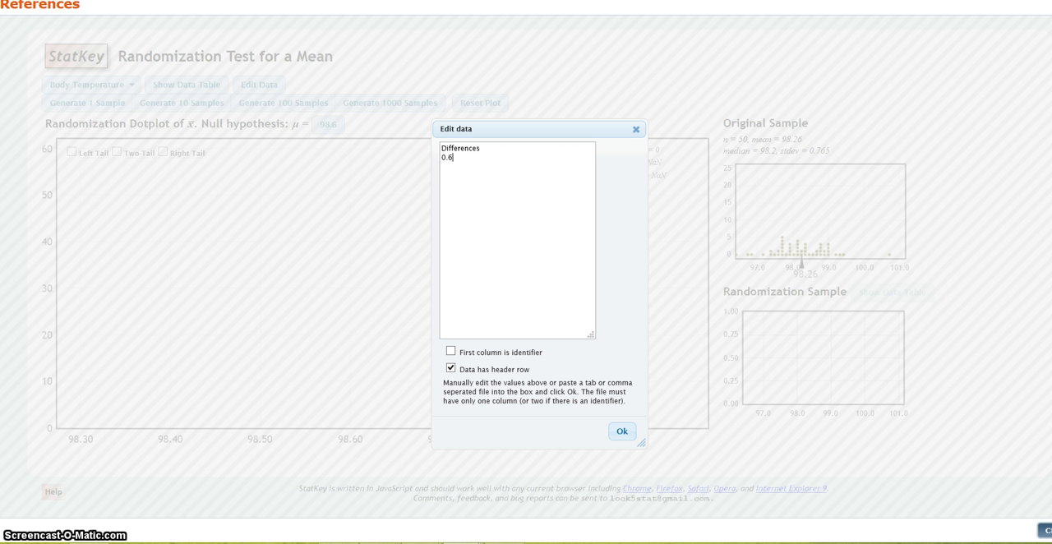
type("4.7")
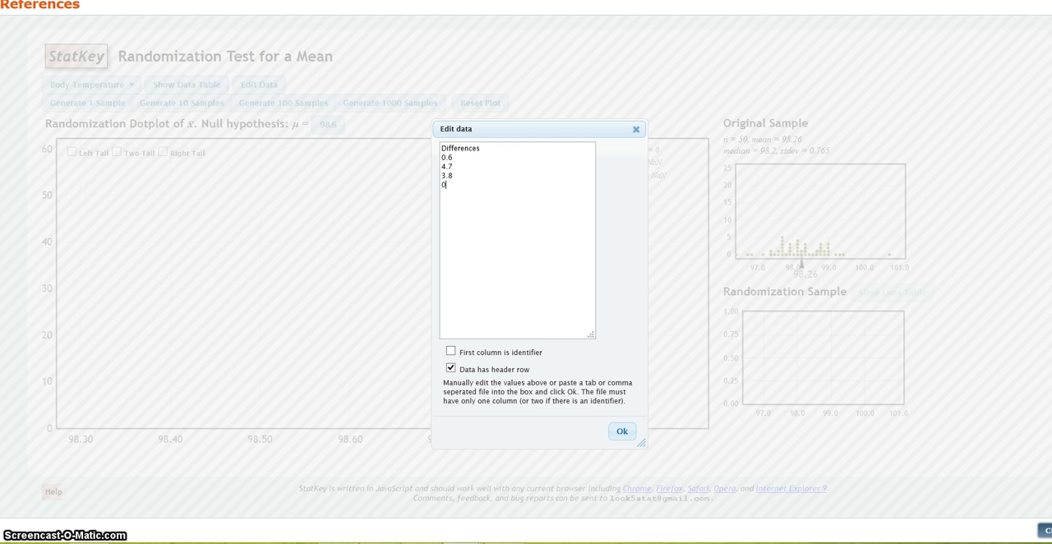
type("0.4")
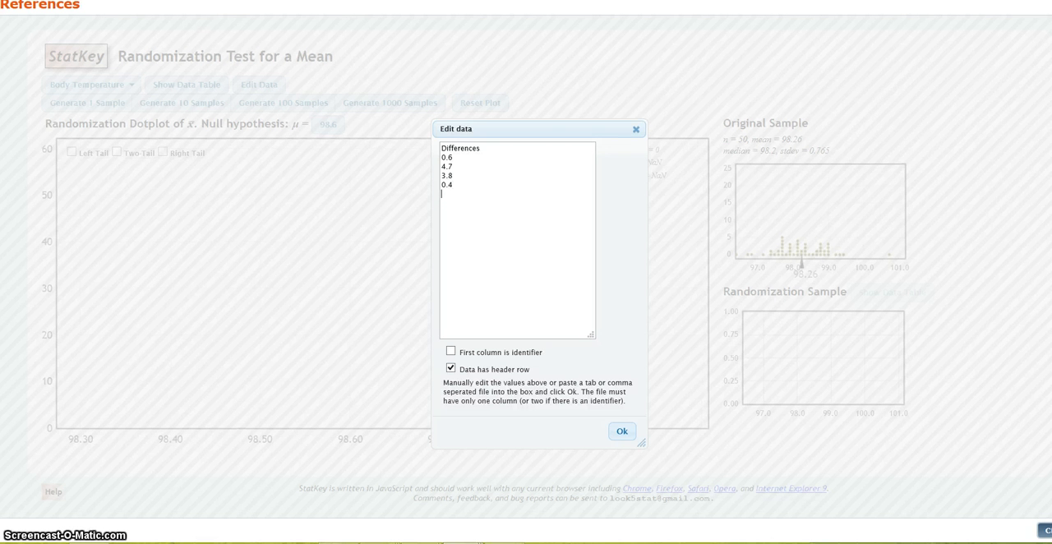
type("1.5")
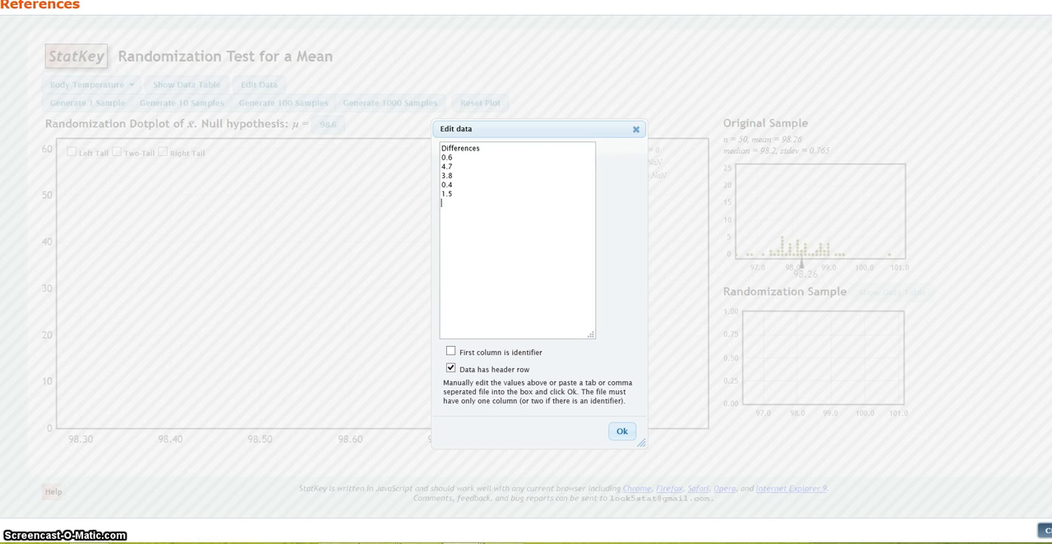
type("-1.2")
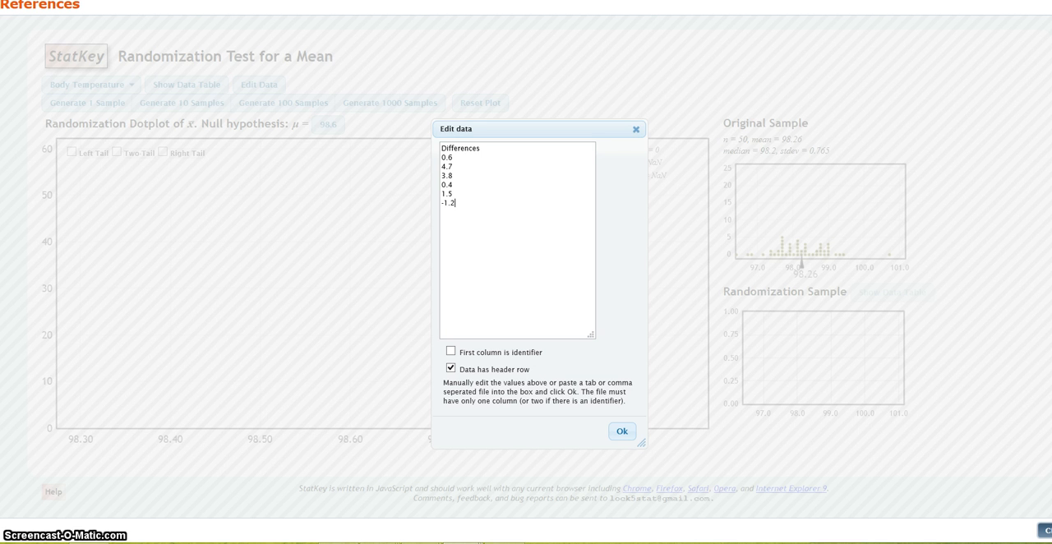
type("2.8")
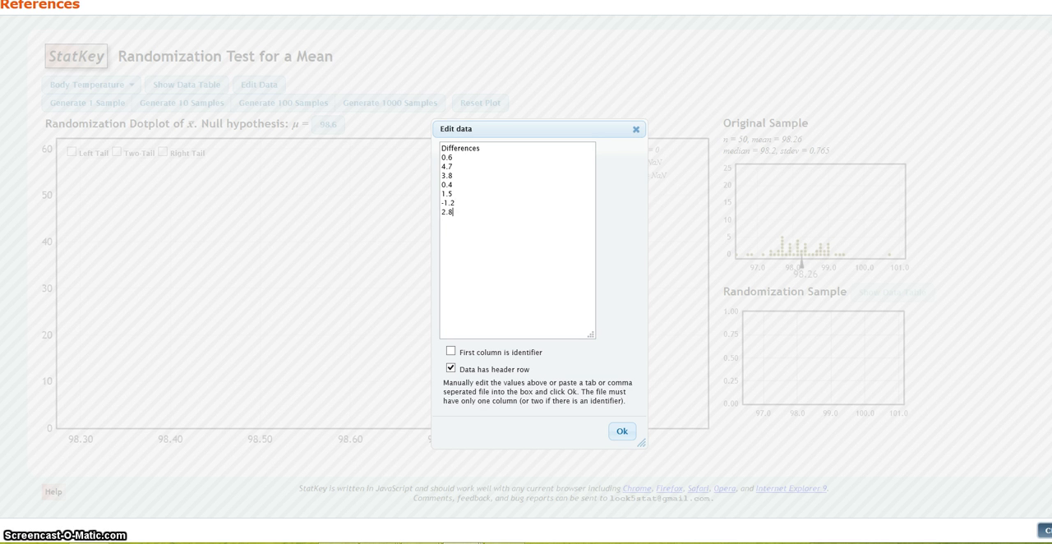
type("-0.4")
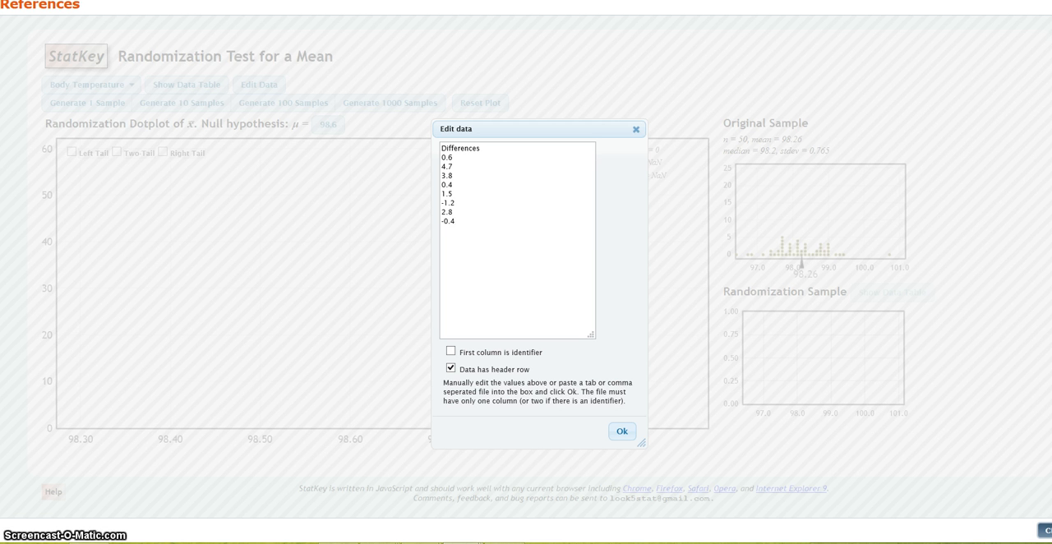
type("1.4")
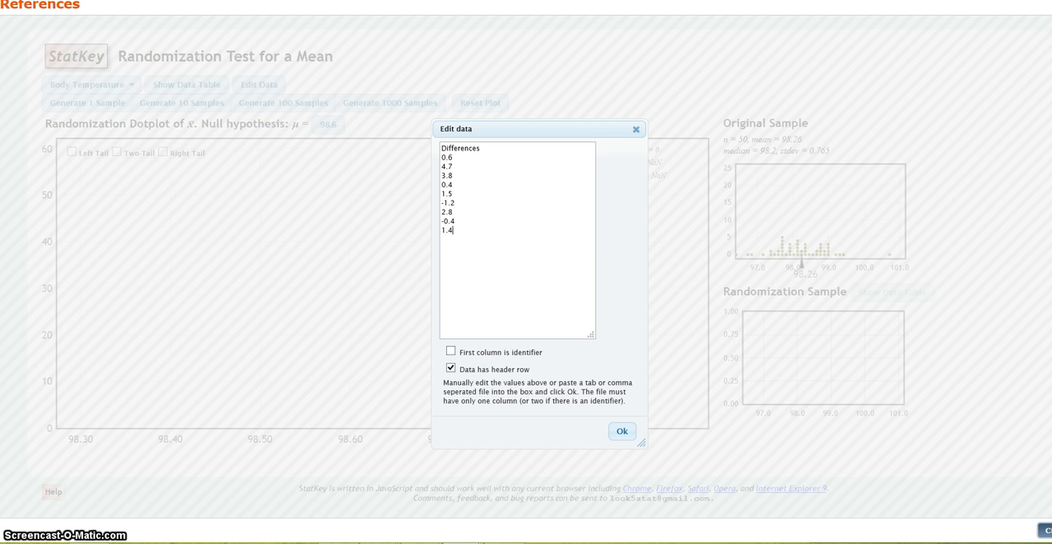
type("3")
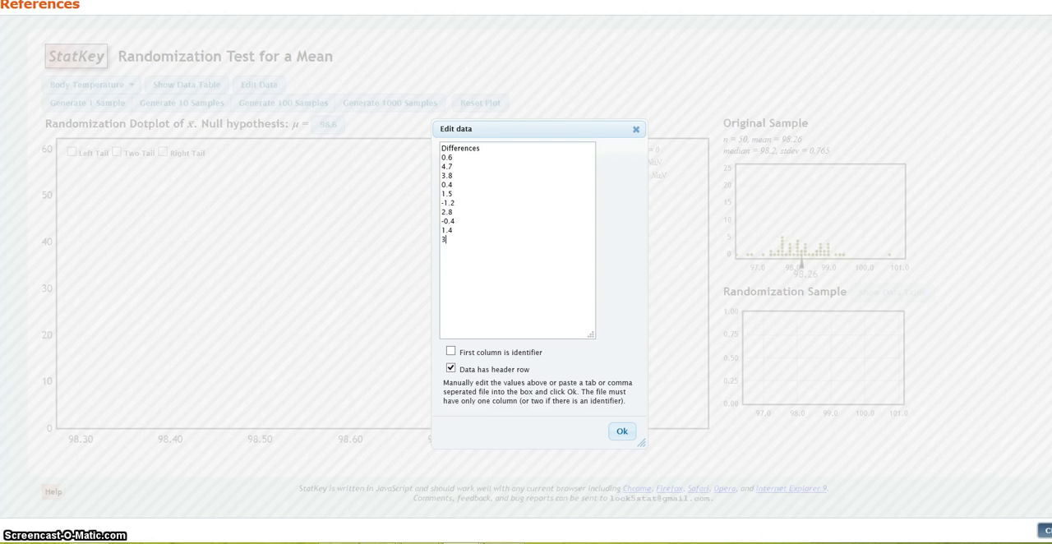
type(".5")
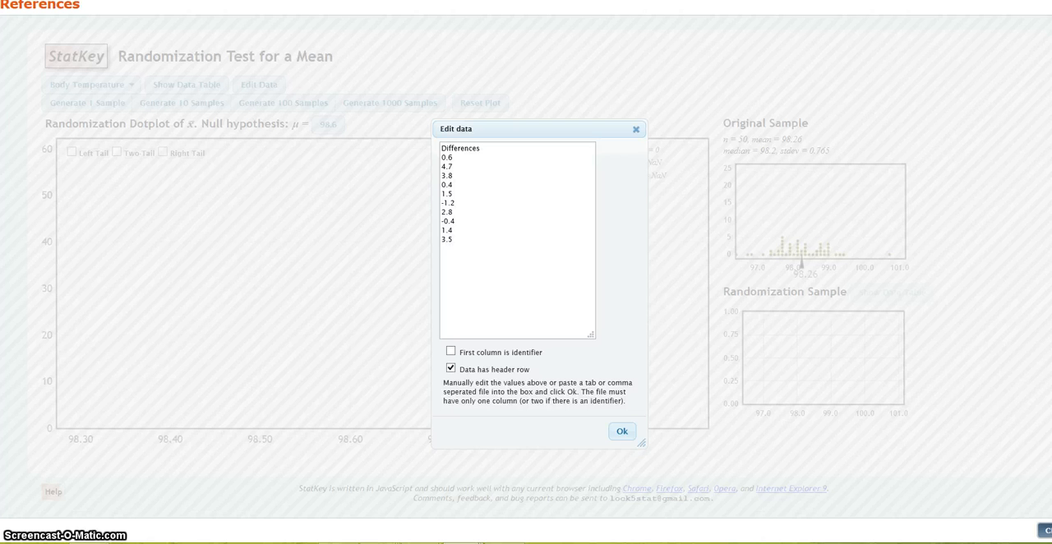
type("-2.8")
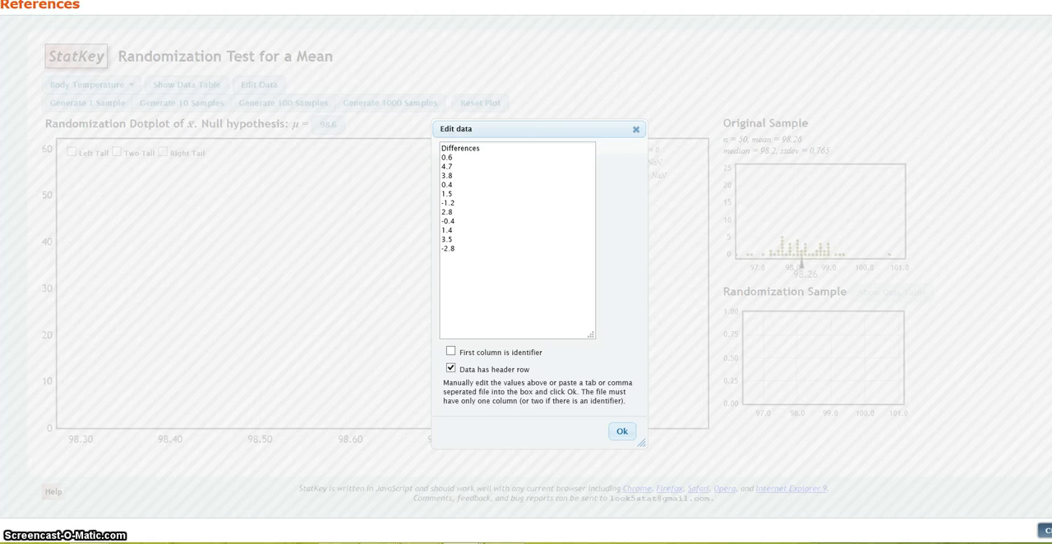
left_click(457, 249)
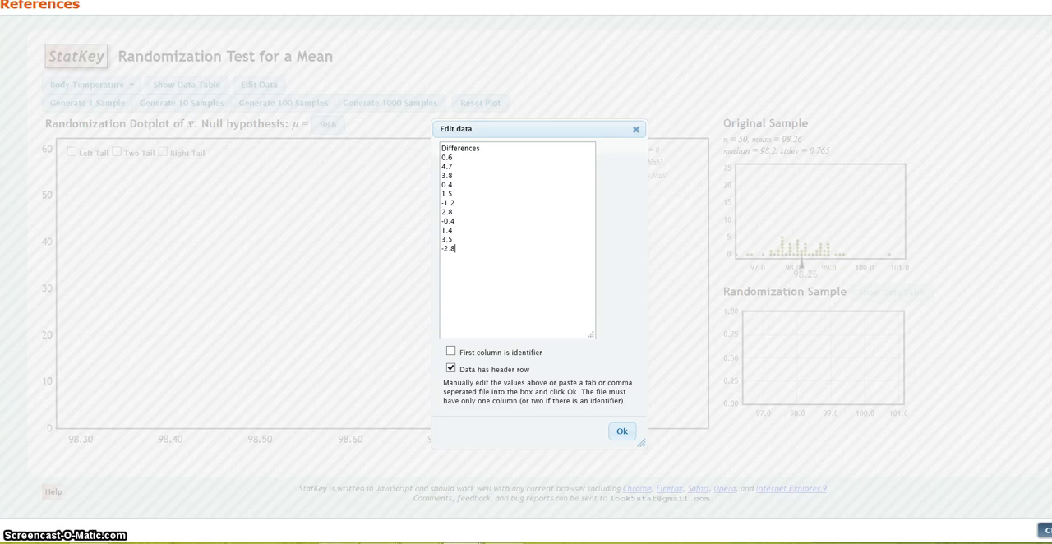
left_click(622, 431)
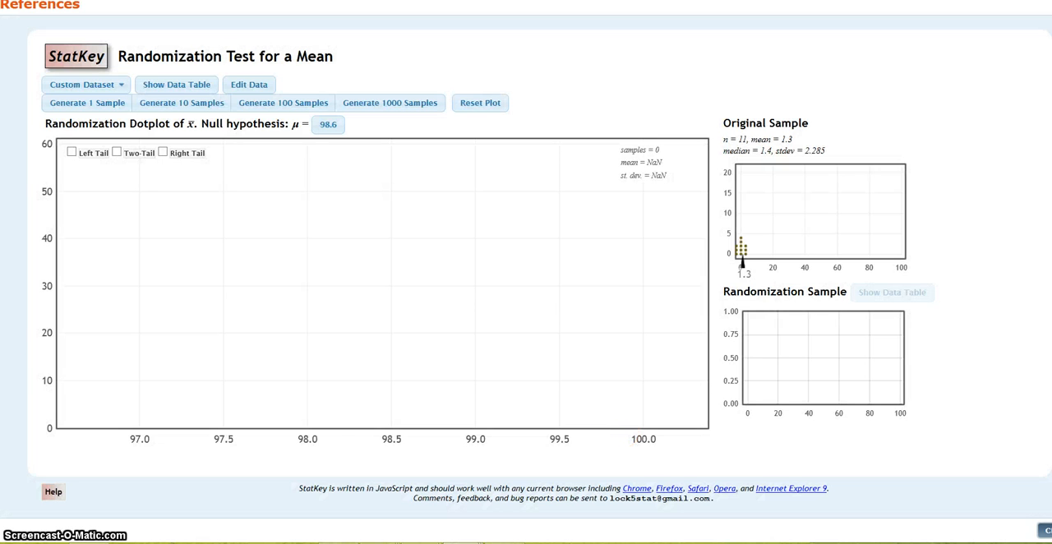
mouse_move(851, 111)
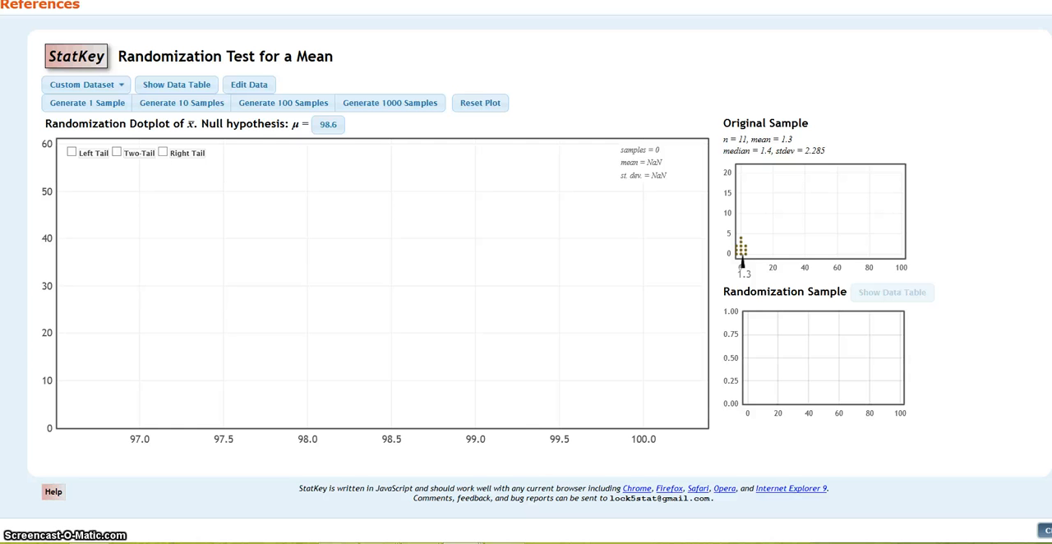
Change the null hypothesis mean from 98.6 to 0.
left_click(328, 124)
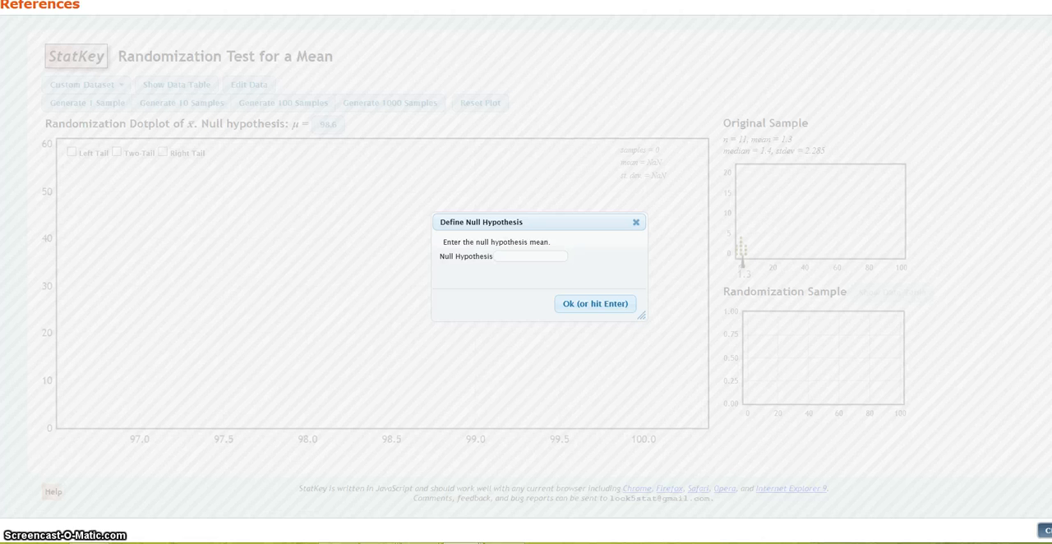
type("0")
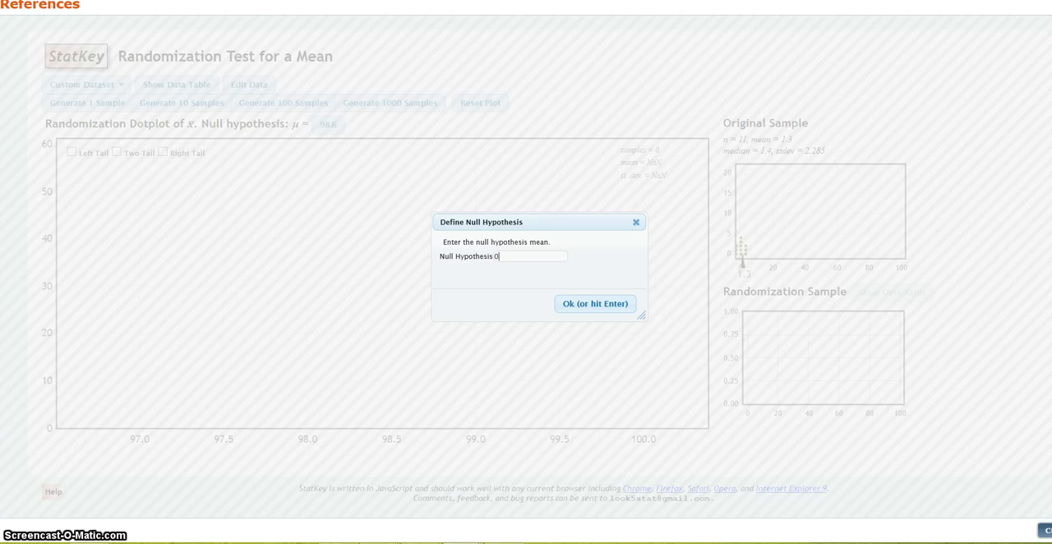
left_click(595, 303)
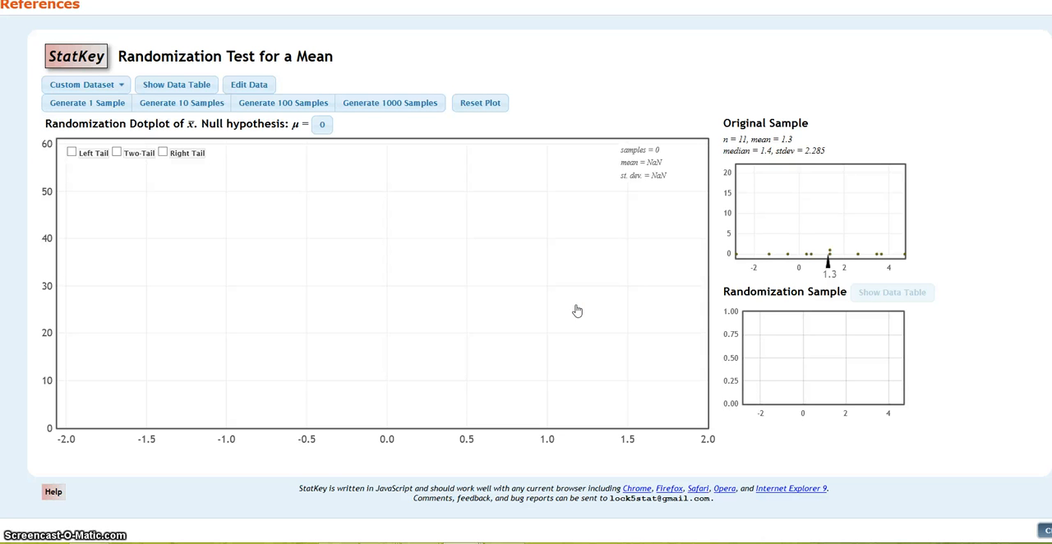
Generate randomization samples in batches of 1000 up to 5000, then inspect right-tail samples.
left_click(390, 102)
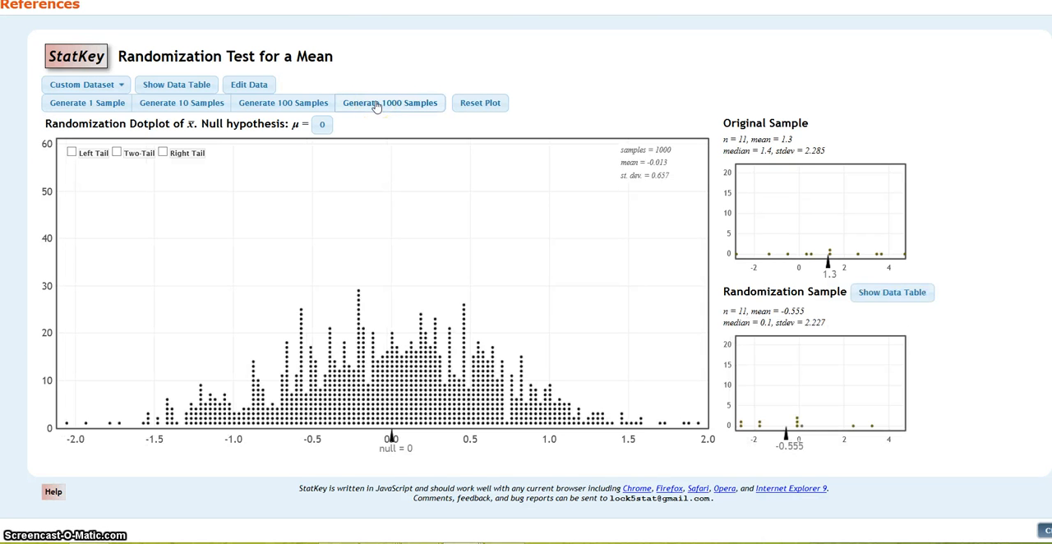
left_click(390, 102)
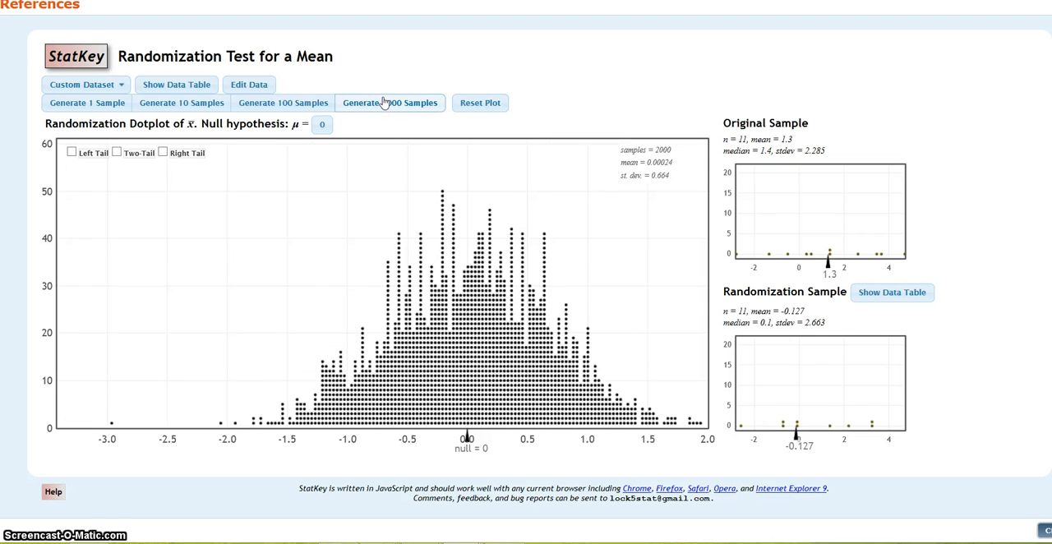
left_click(389, 102)
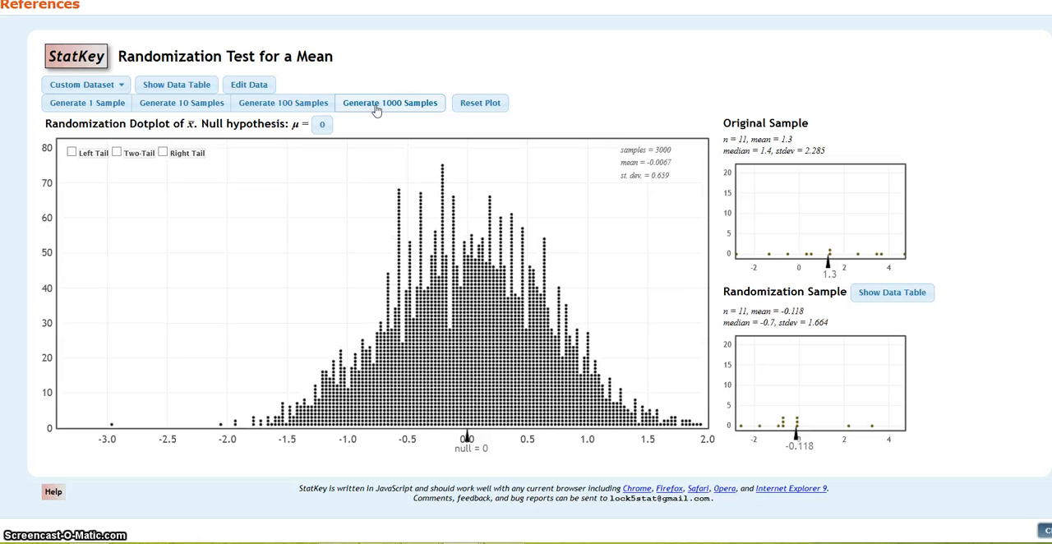
left_click(390, 103)
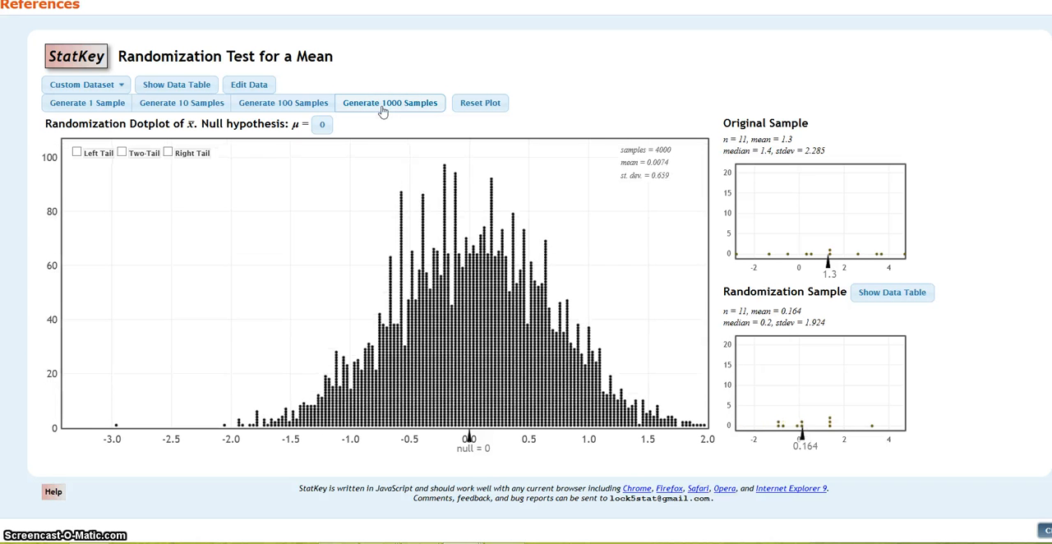
left_click(390, 102)
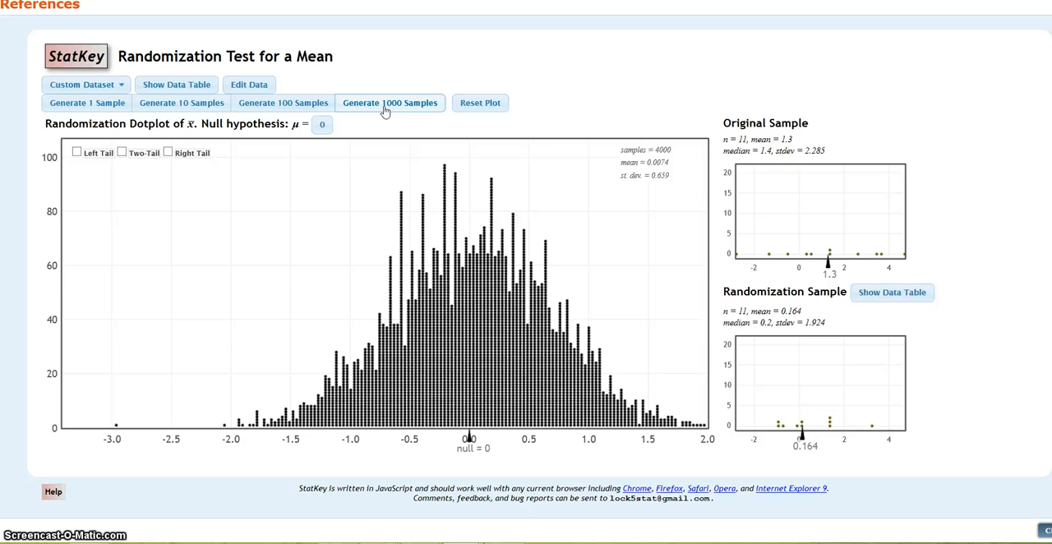
left_click(390, 102)
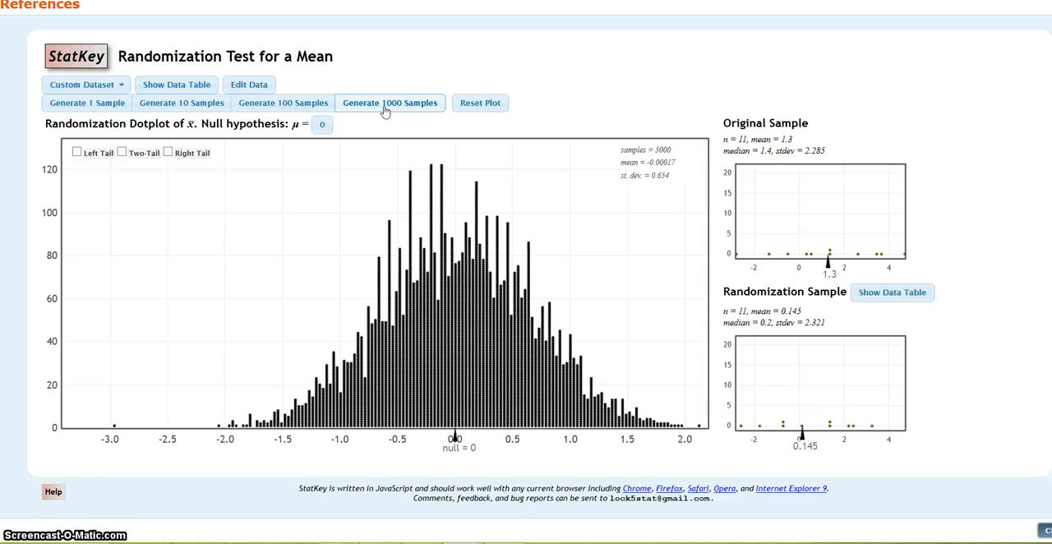
left_click(389, 102)
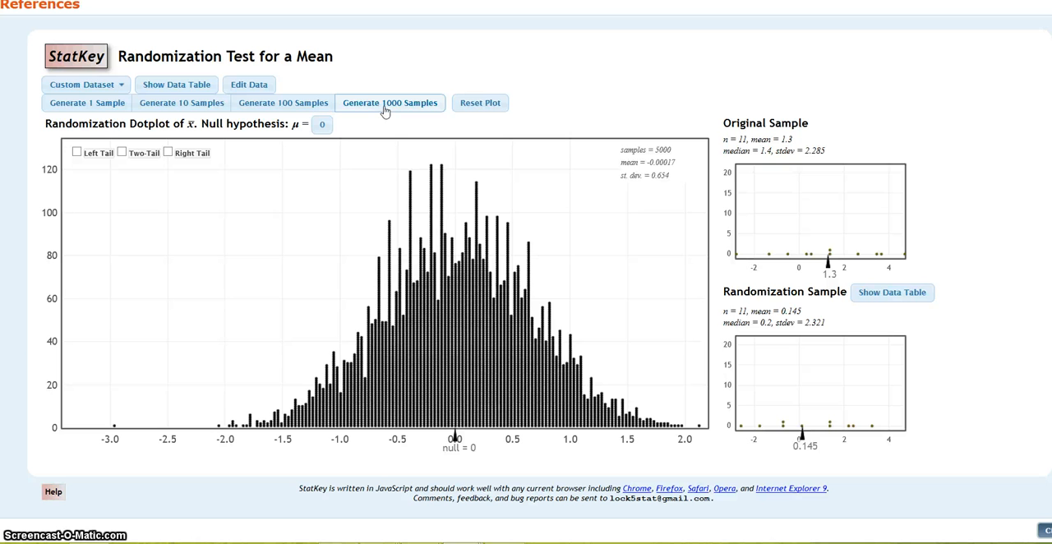
left_click(390, 102)
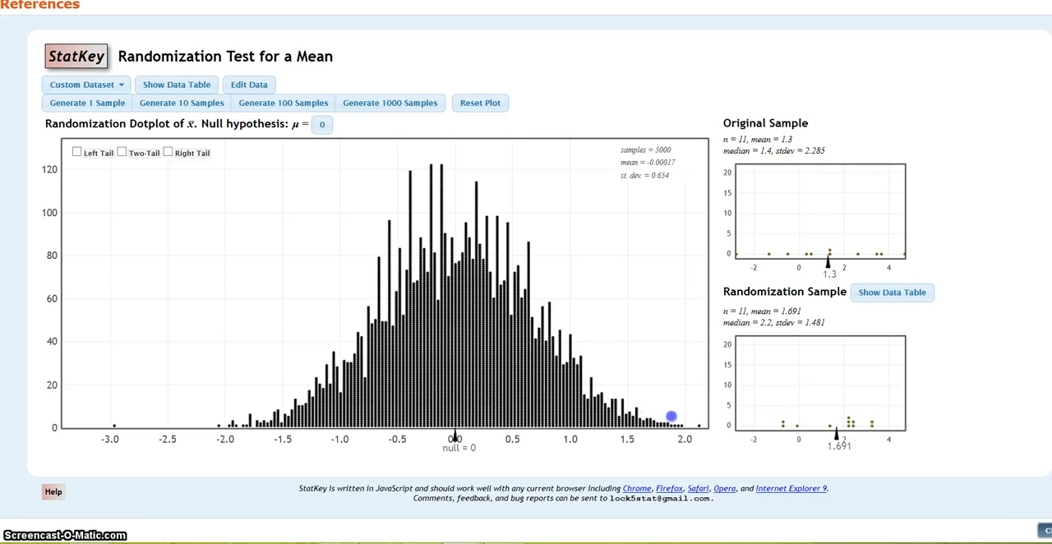
left_click(87, 103)
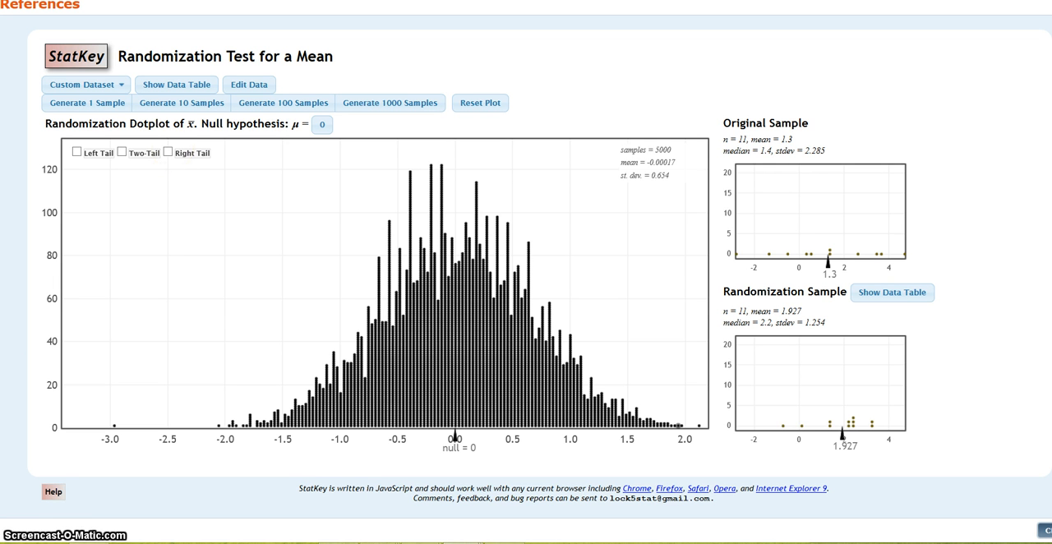
Show the right tail with a custom cutoff of 1.3, giving proportion 0.023.
left_click(169, 153)
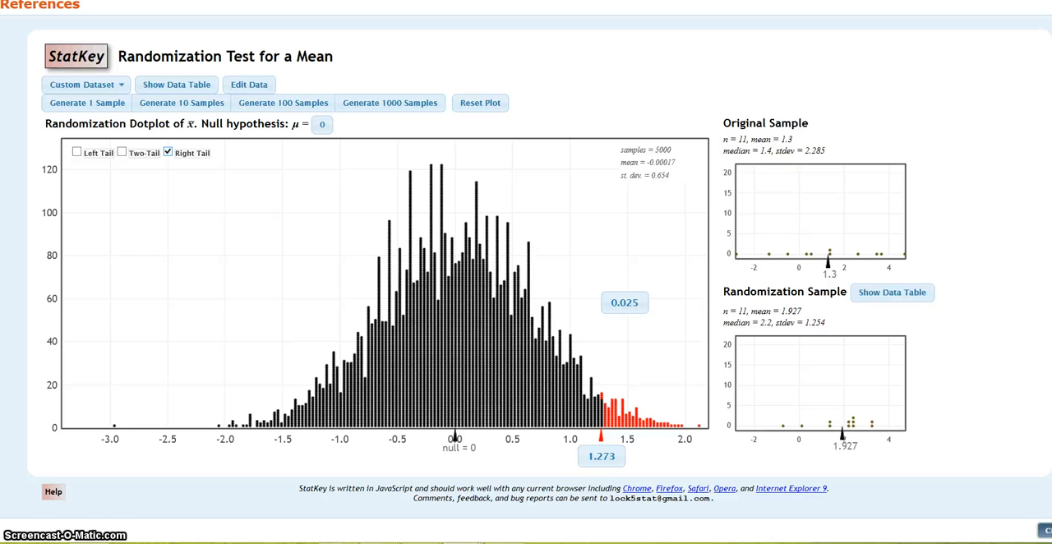
left_click(623, 302)
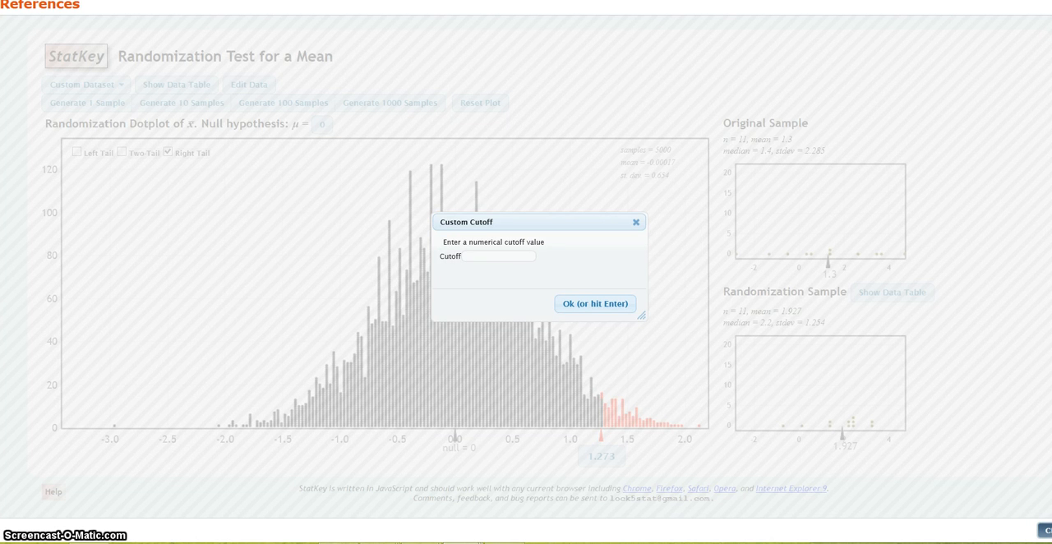
type("1.3")
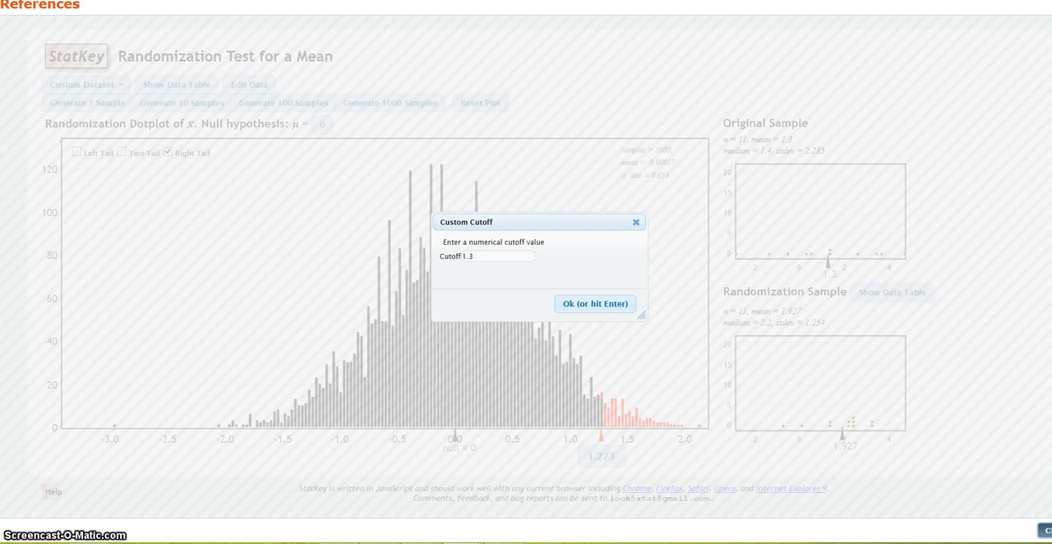
left_click(594, 303)
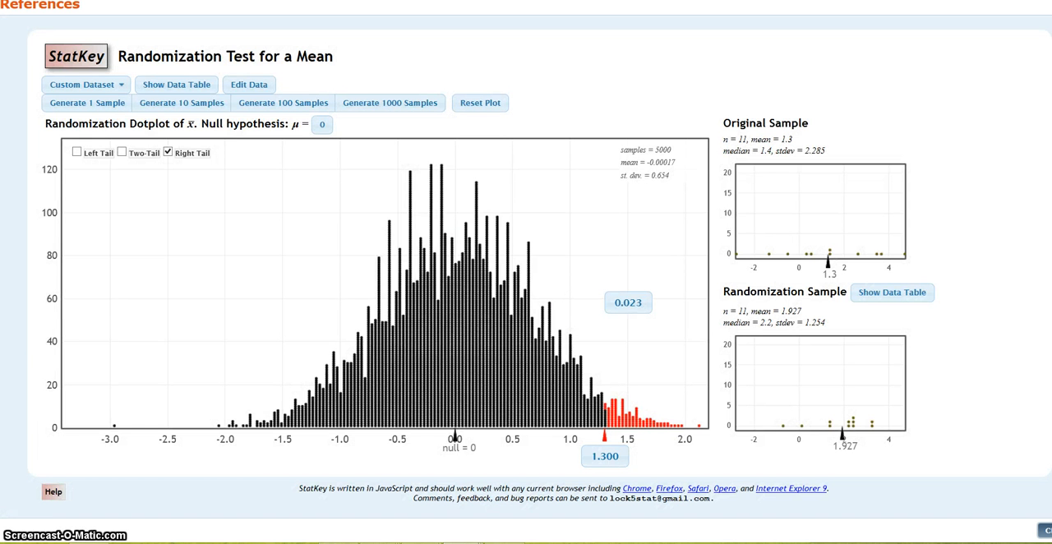